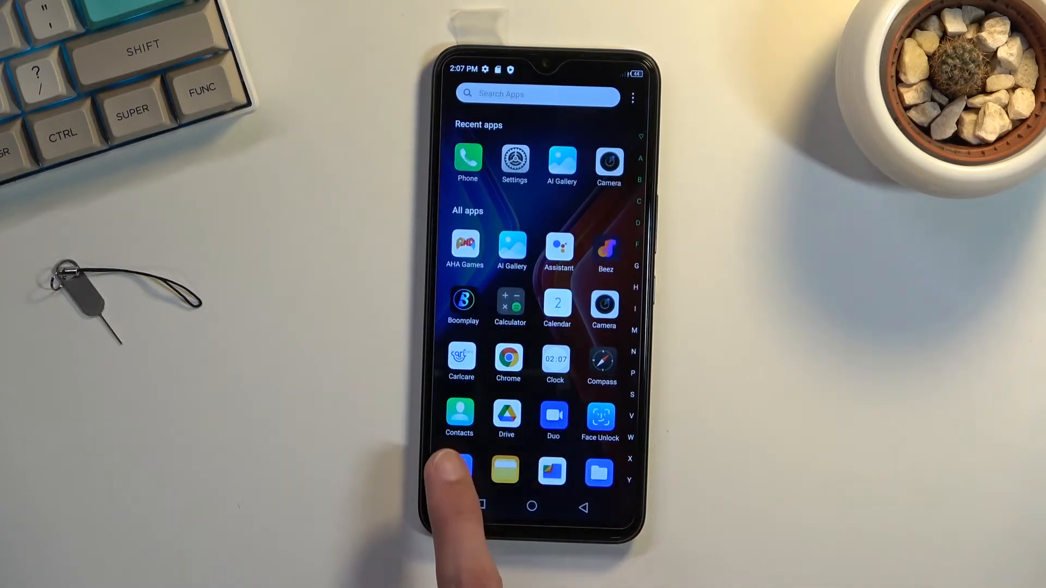
Launch the Contacts app from the app drawer
{"action": "left_click", "coordinate": [459, 417]}
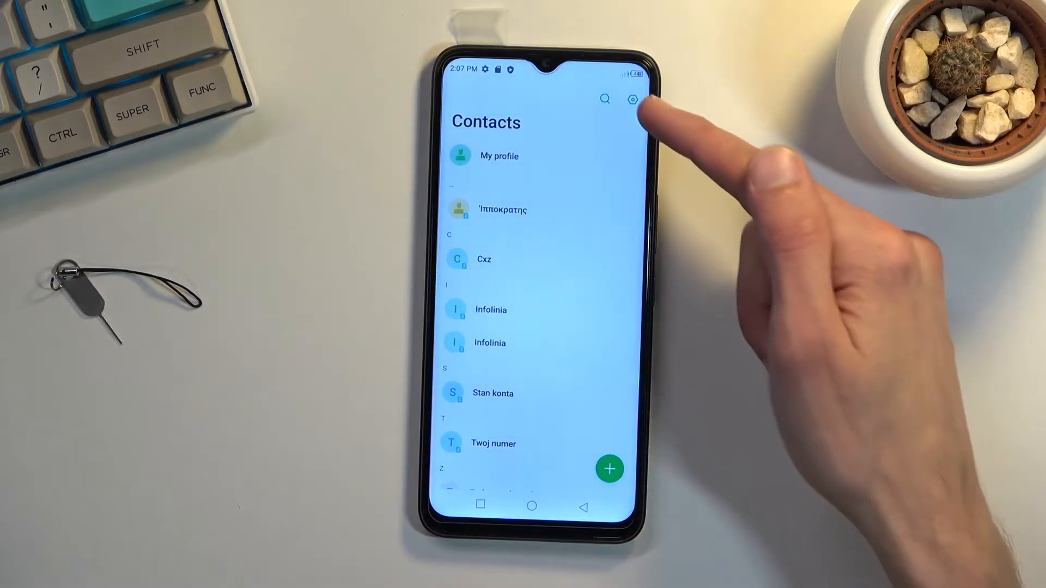
Reach the import/export contacts screen via the Contacts settings gear
{"action": "left_click", "coordinate": [632, 99]}
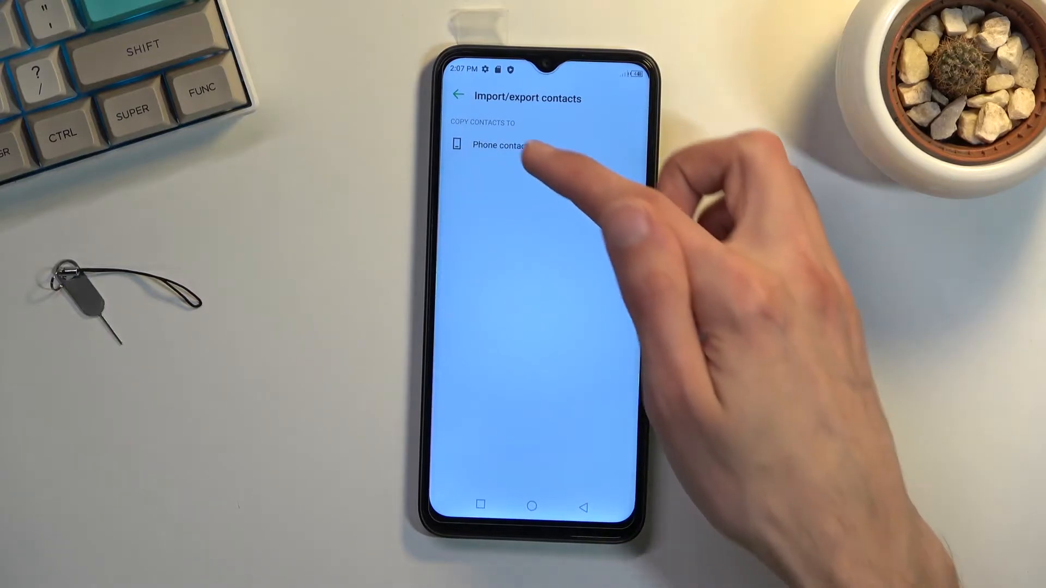
Choose Phone contacts as destination and confirm importing Stan konta, Twoj numer and Zadzwon do mnie
{"action": "left_click", "coordinate": [507, 145]}
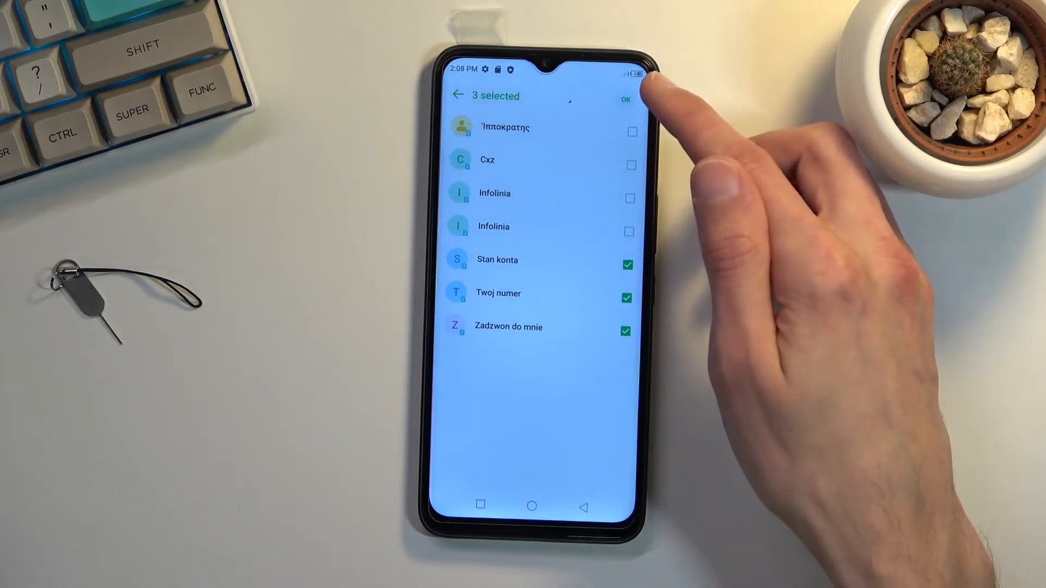
{"action": "left_click", "coordinate": [626, 99]}
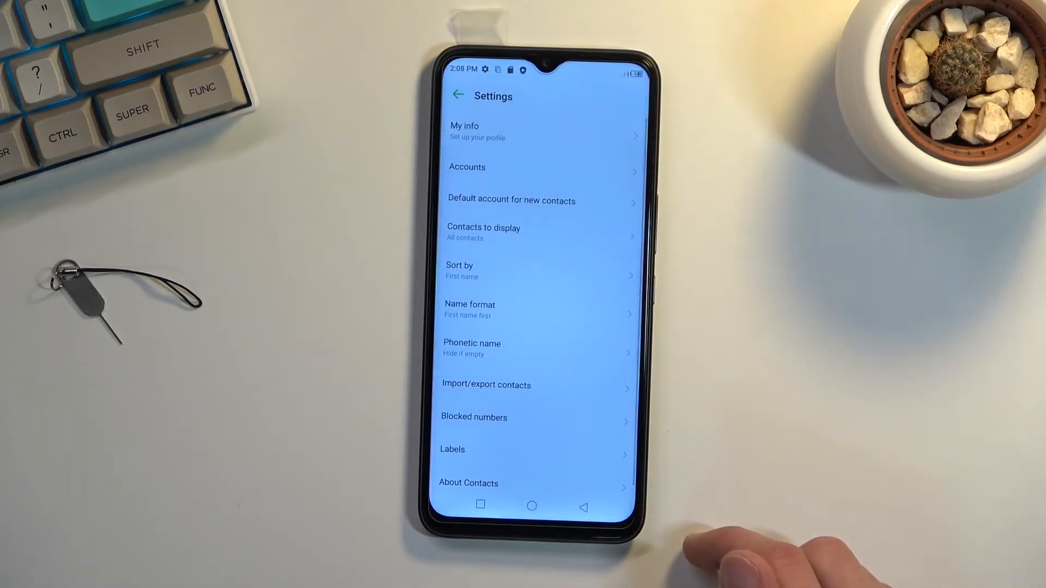
Exit the Contacts settings and go back to the Android home screen
{"action": "left_click", "coordinate": [459, 96]}
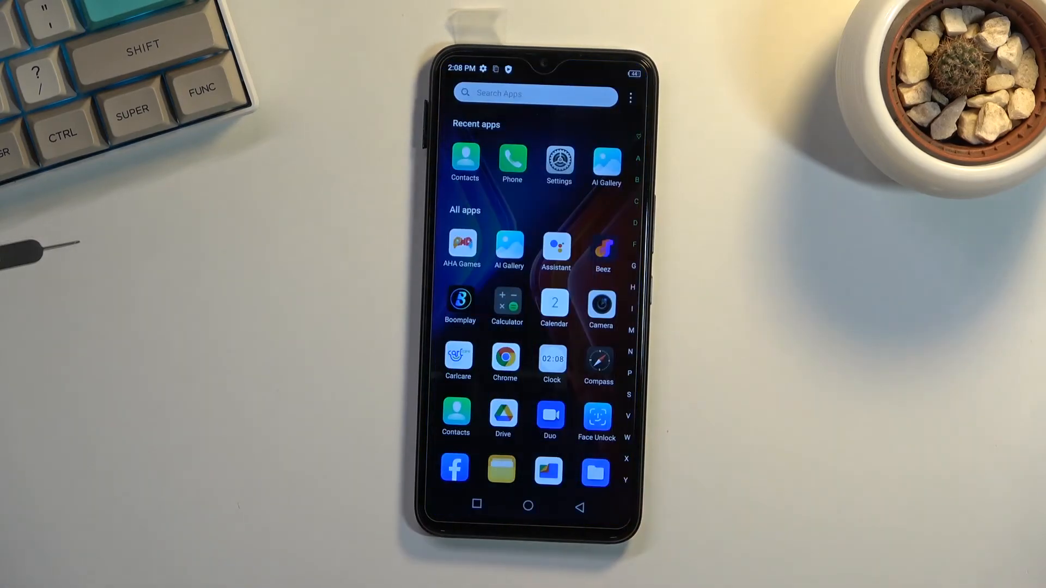
{"action": "left_click", "coordinate": [527, 504]}
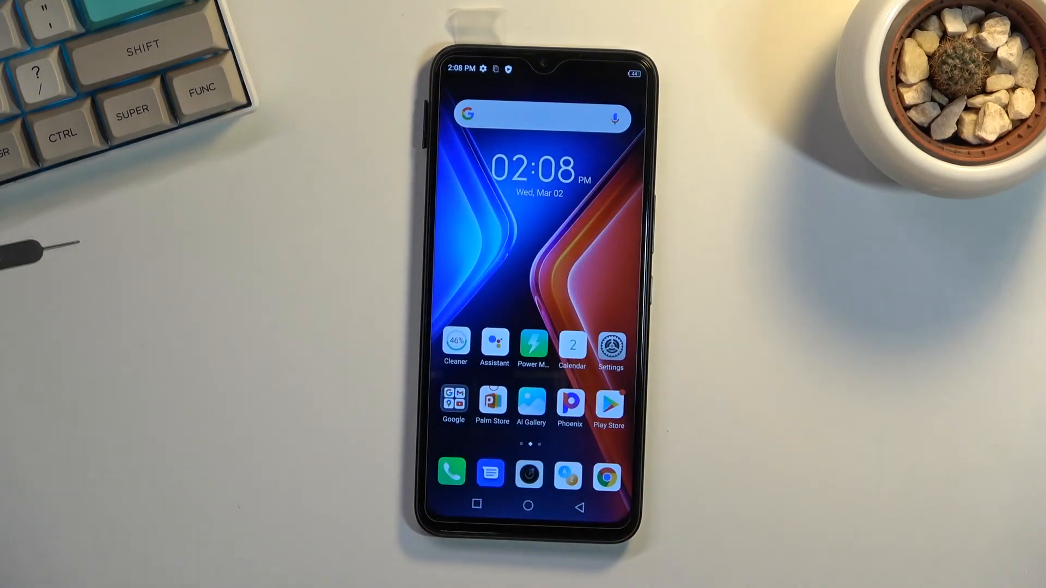